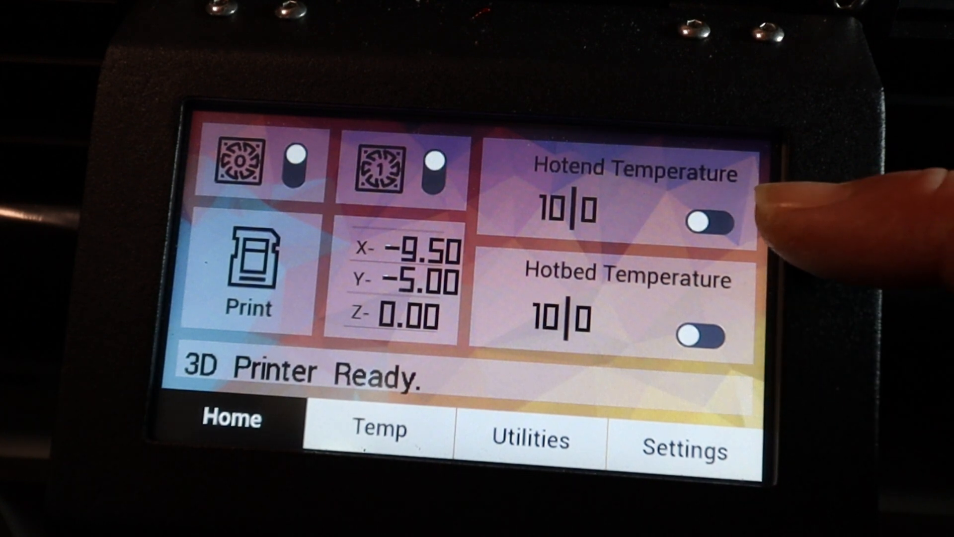
Step: Display the temperature page with PLA, ABS, PET, FLEX, custom preheat and cool-down presets
left_click(377, 429)
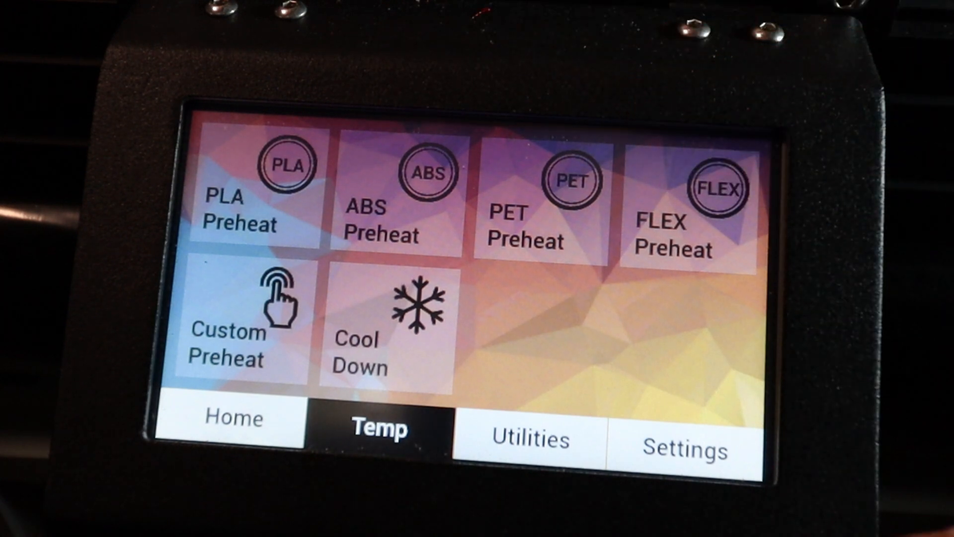
left_click(233, 418)
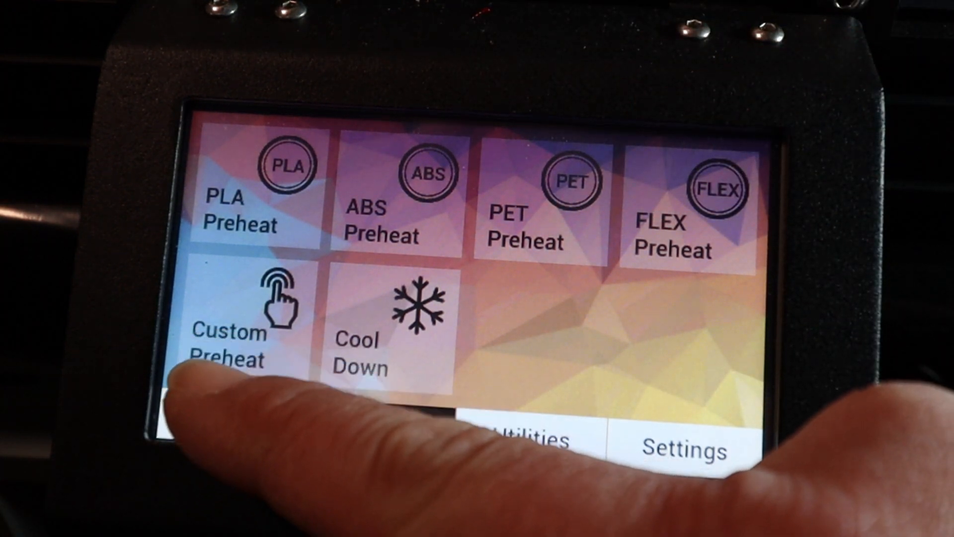
left_click(381, 426)
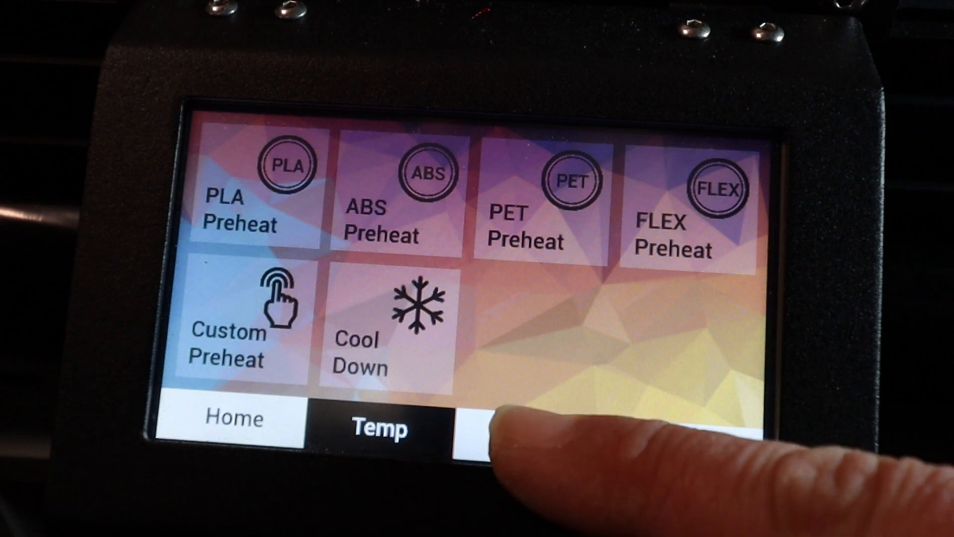
Step: Display the utilities page with filament load/unload, Z offset, axis movement and PID calibration
left_click(527, 426)
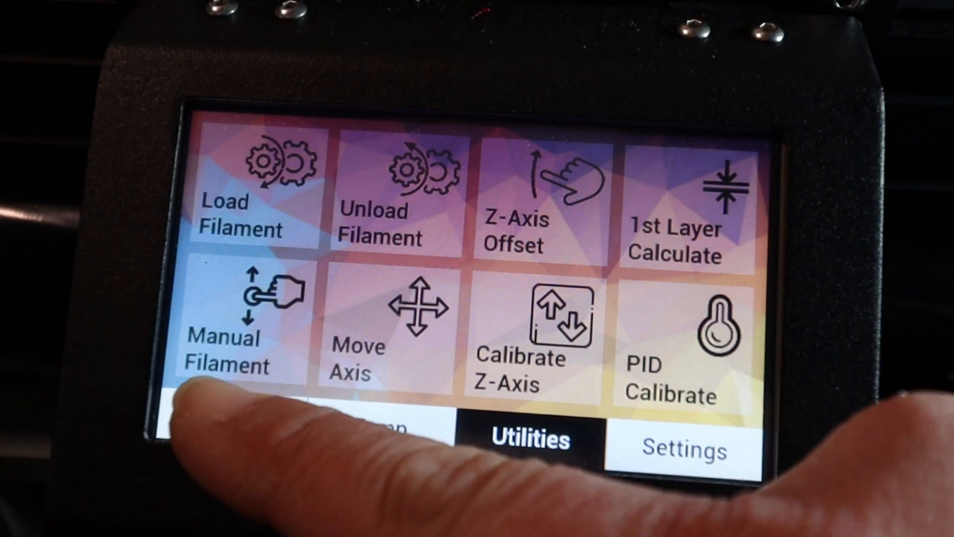
mouse_move(231, 418)
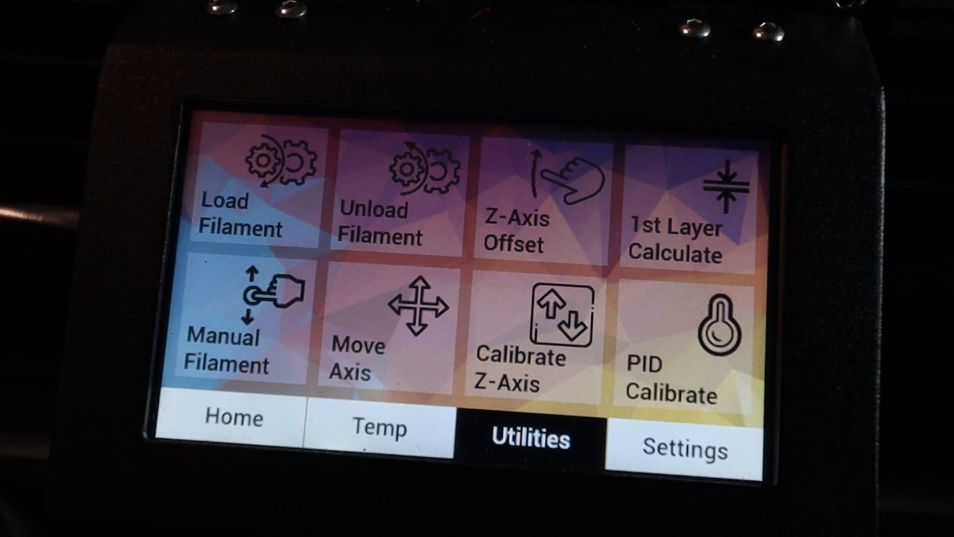
left_click(683, 439)
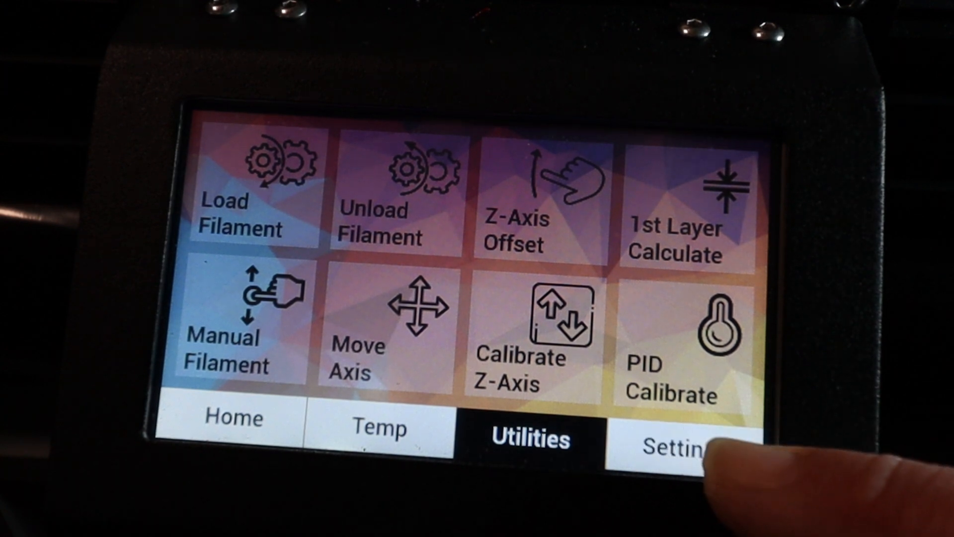
Step: View the Settings page, then go back to the home screen showing the printer ready
left_click(675, 444)
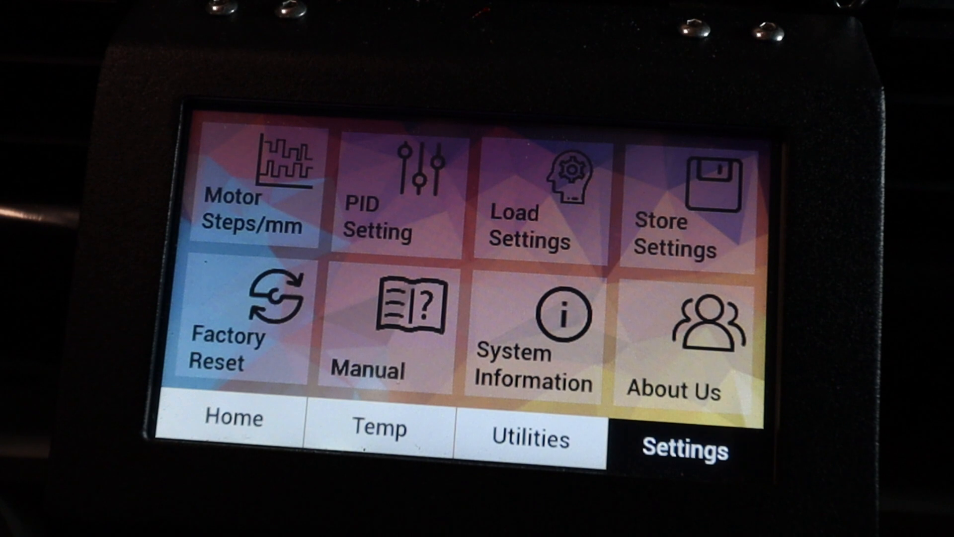
left_click(231, 419)
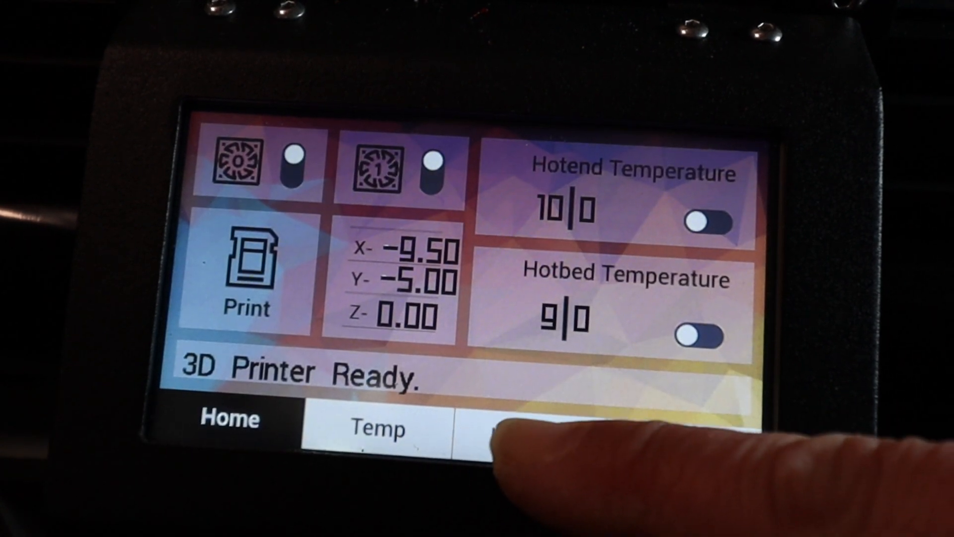
Step: Go back to Utilities and choose Calibrate Z-Axis to get its confirmation prompt
left_click(499, 432)
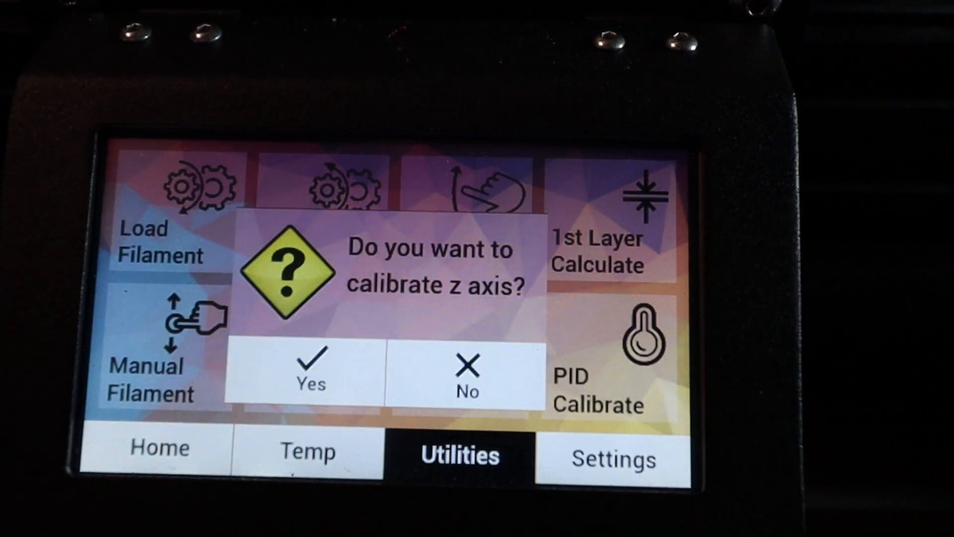
left_click(310, 371)
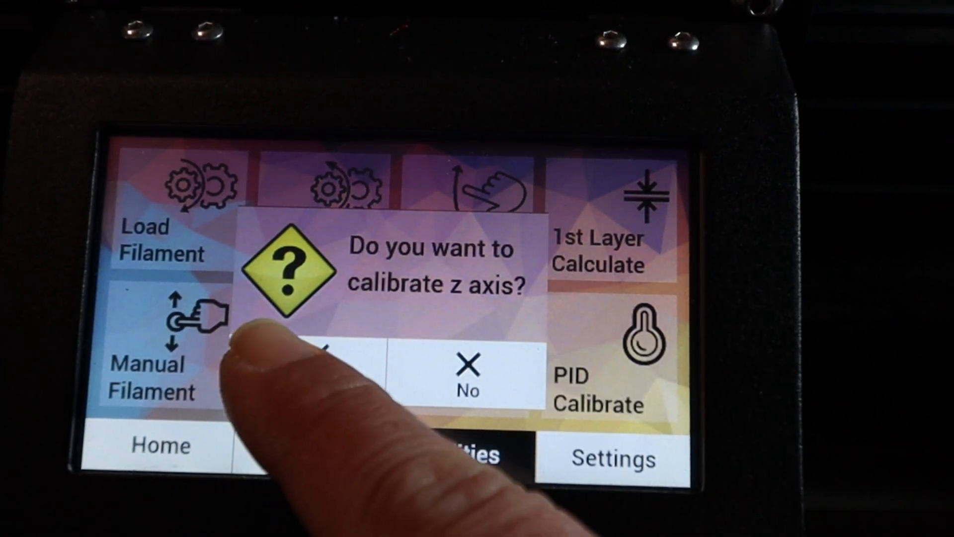